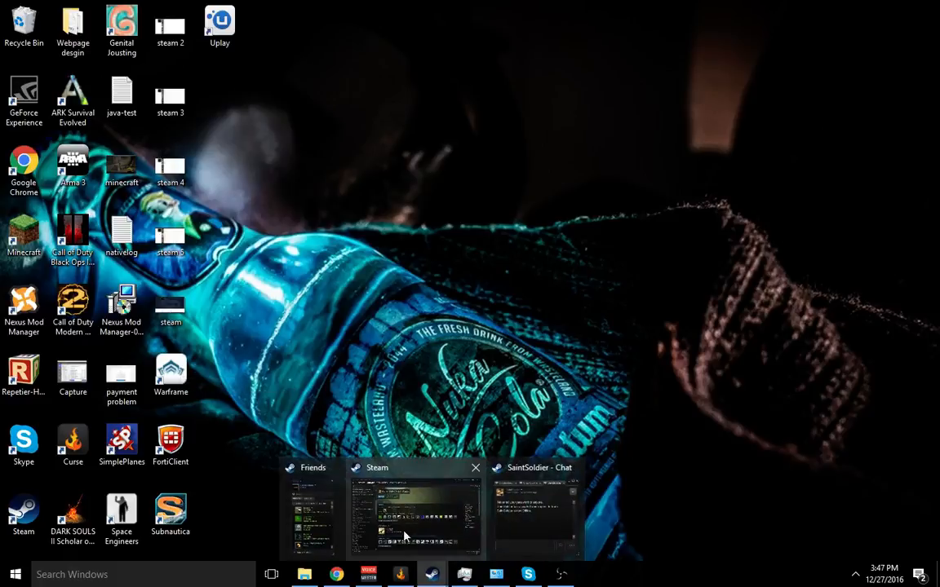
# Step: Bring the Steam library window to the front from the taskbar
pyautogui.click(416, 506)
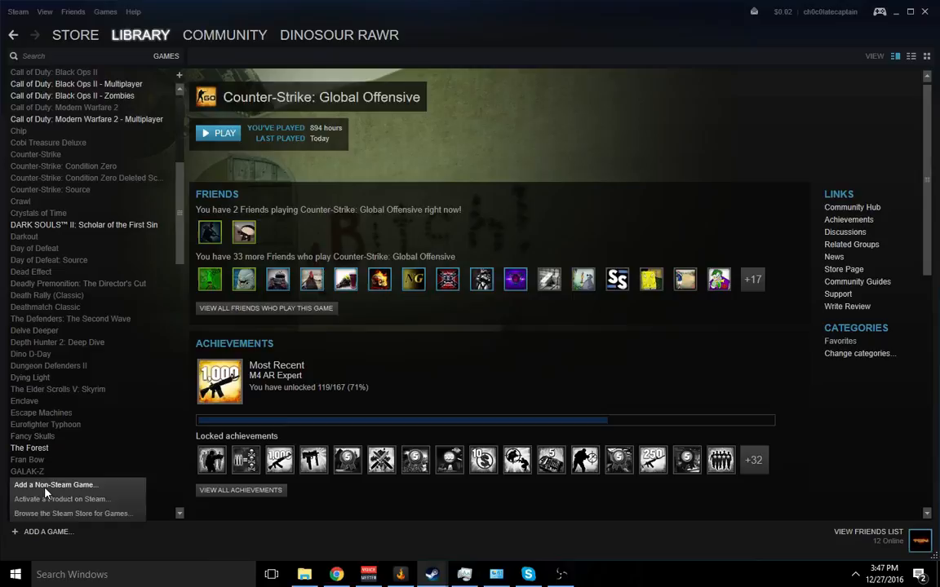
# Step: Pick Windows Media Player from the program list and add it as a non-Steam game
pyautogui.click(55, 484)
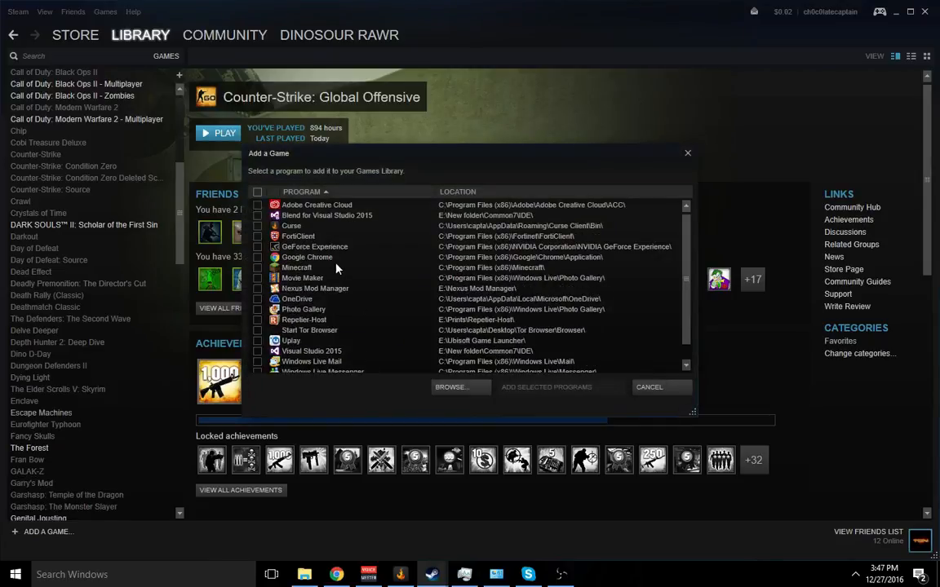
pyautogui.scroll(-3)
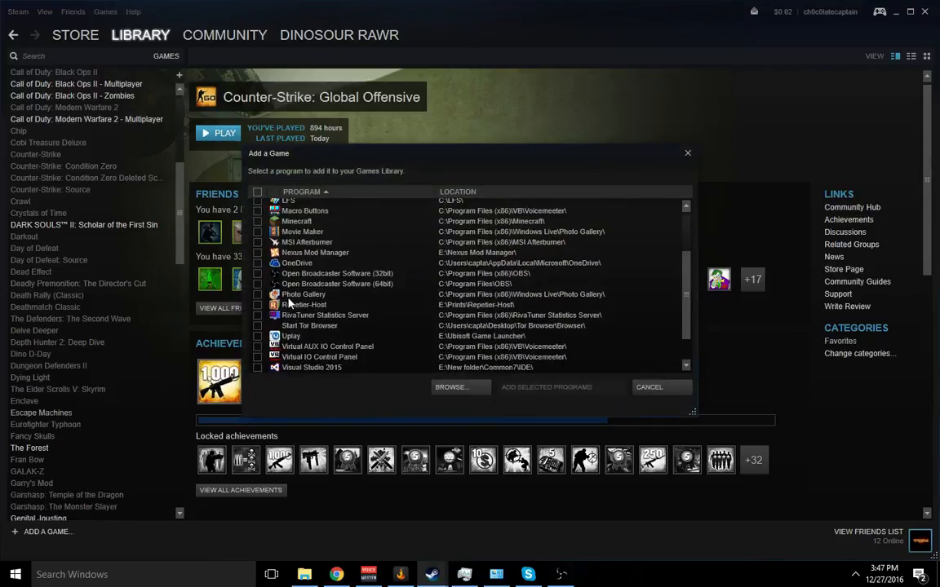
pyautogui.scroll(-3)
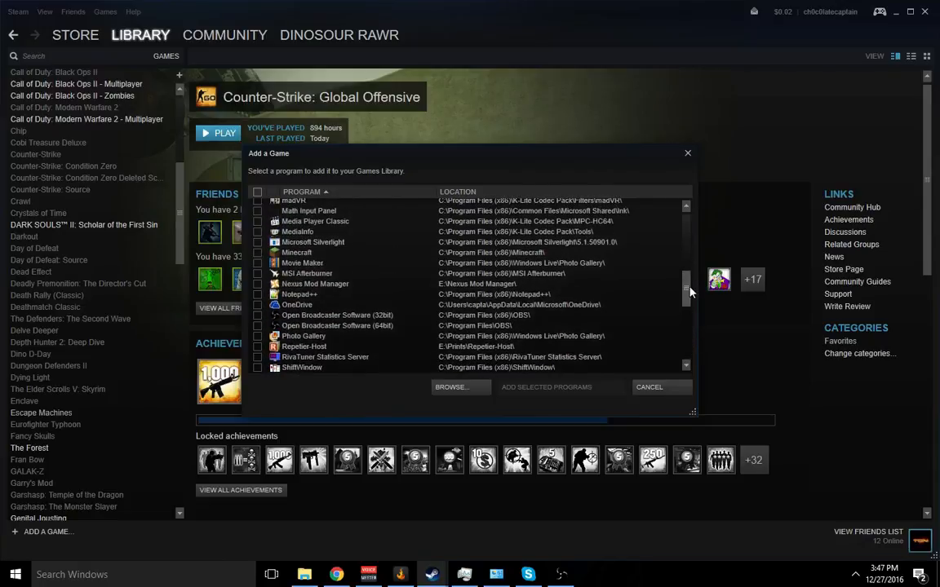
pyautogui.scroll(-3)
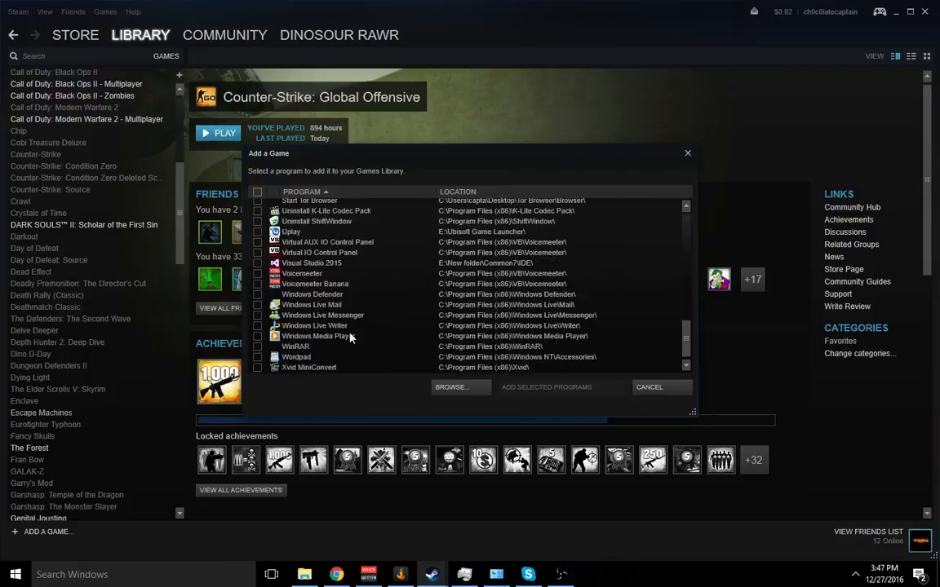
pyautogui.click(257, 336)
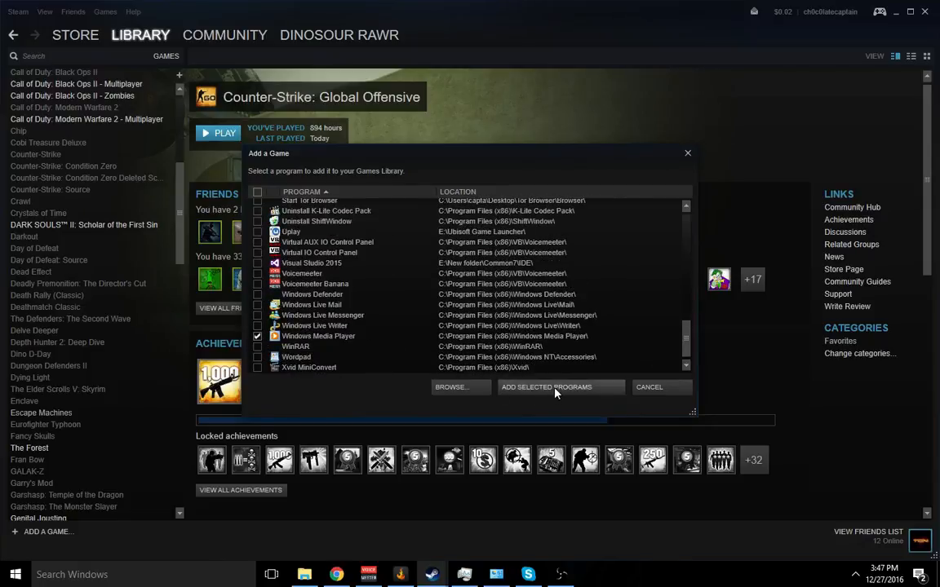
pyautogui.click(649, 387)
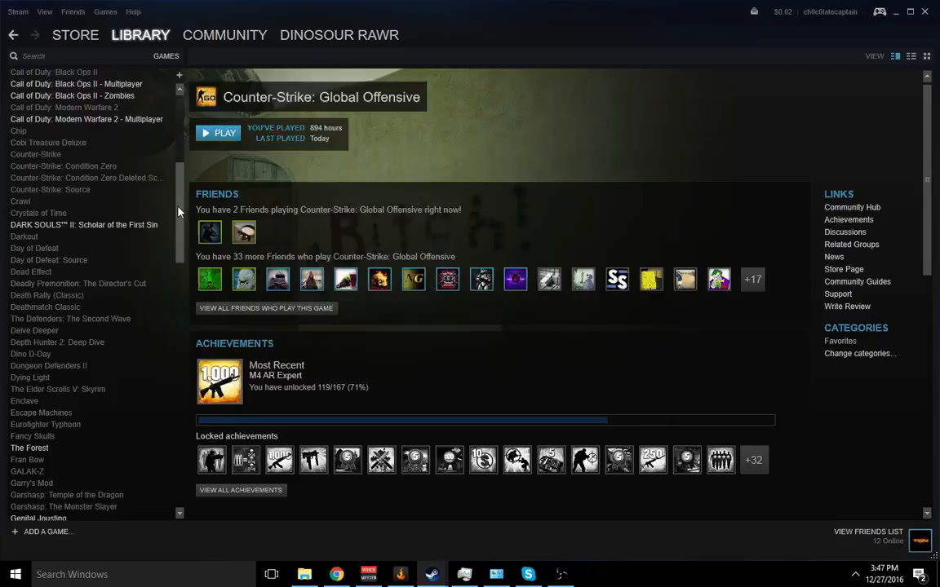
# Step: Search the library for 'wind' and open Windows Media Player's context menu
pyautogui.scroll(-3)
pyautogui.write('w')
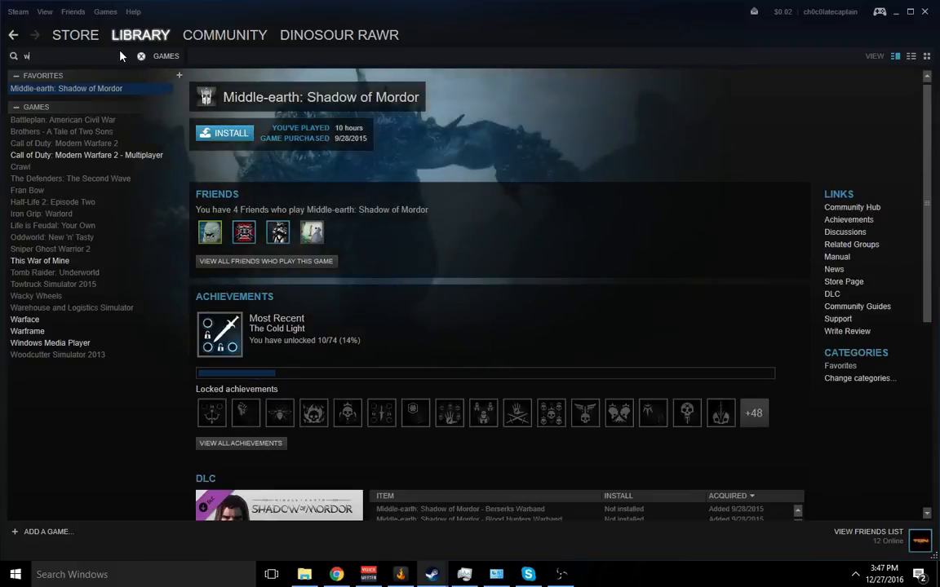
pyautogui.write('ind')
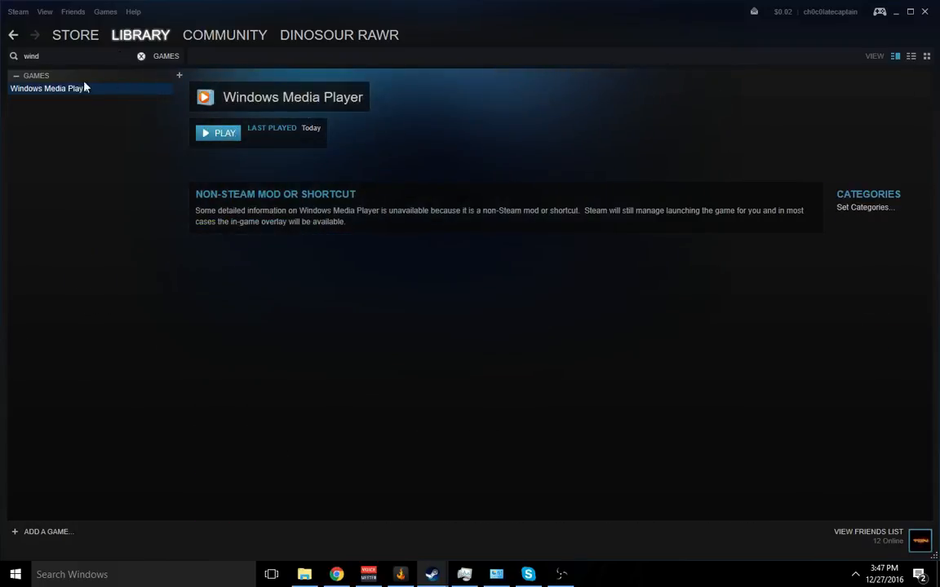
pyautogui.rightClick(46, 88)
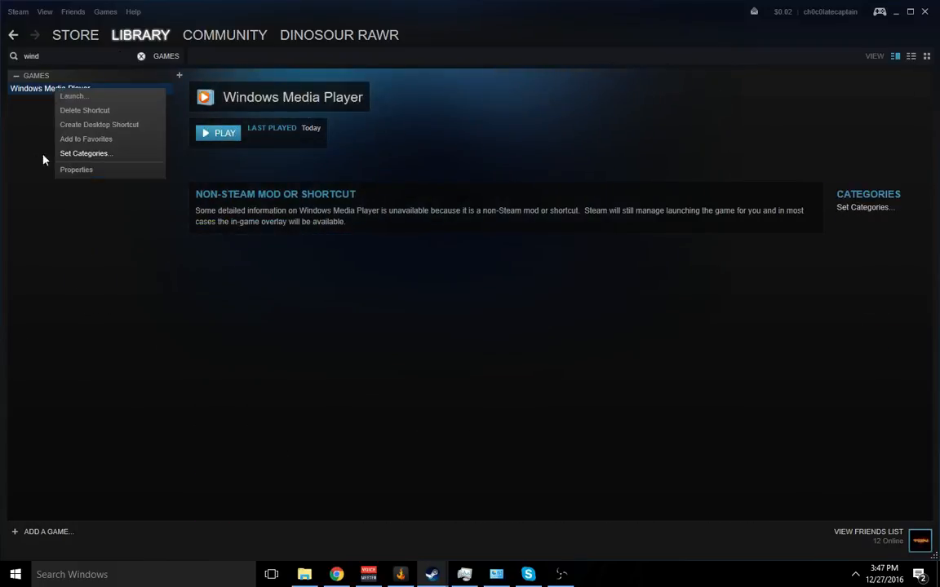
# Step: Open Windows Media Player's shortcut properties and retype its name as 'Dank souls 3'
pyautogui.click(76, 170)
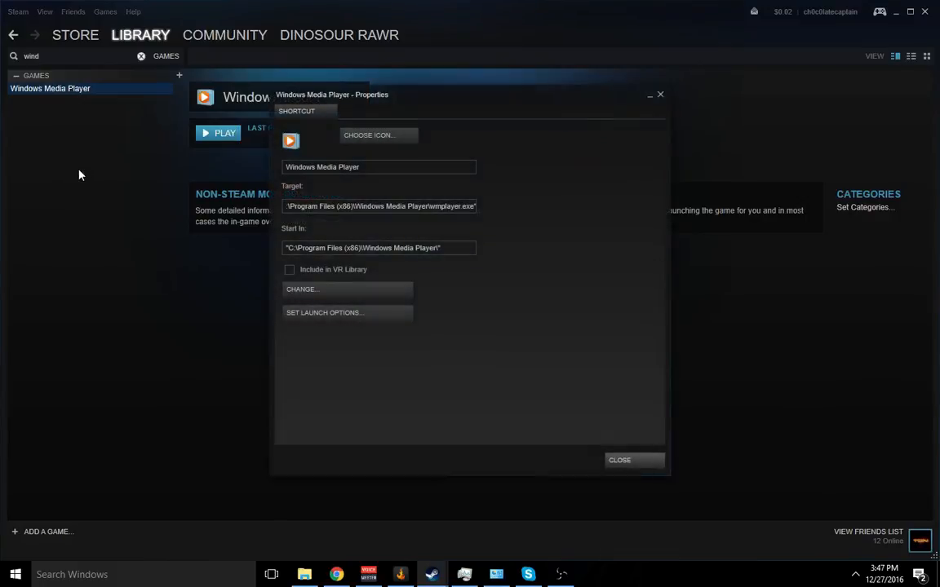
pyautogui.moveTo(299, 163)
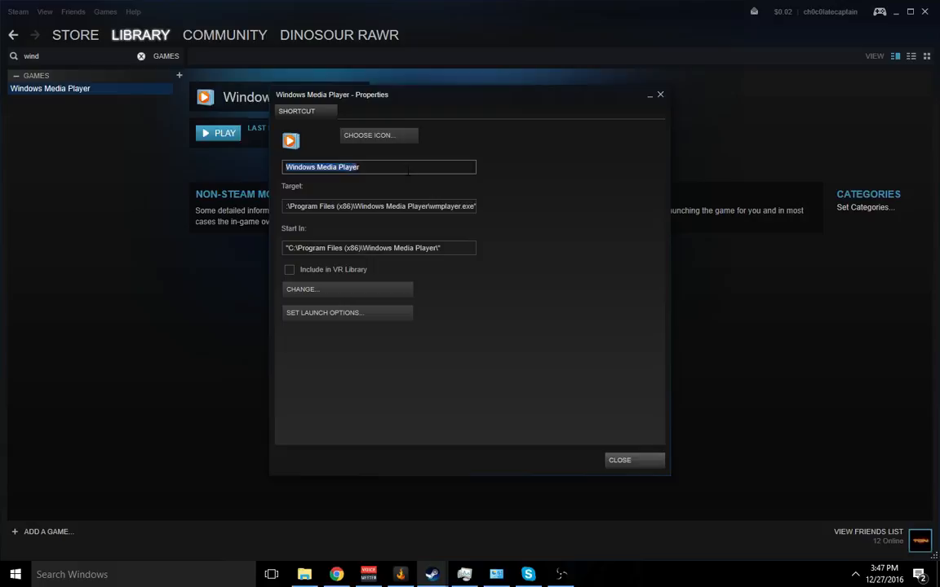
pyautogui.write('D')
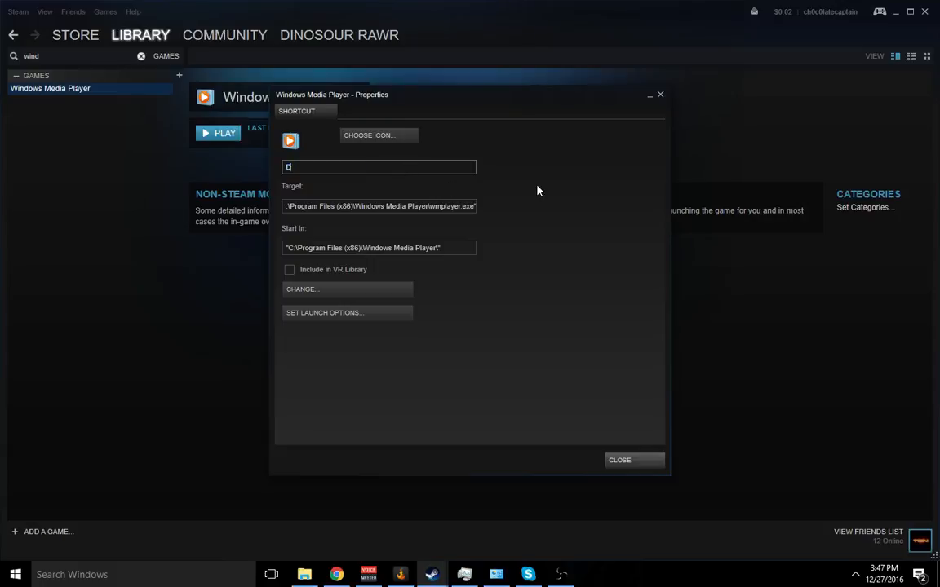
pyautogui.write('ark')
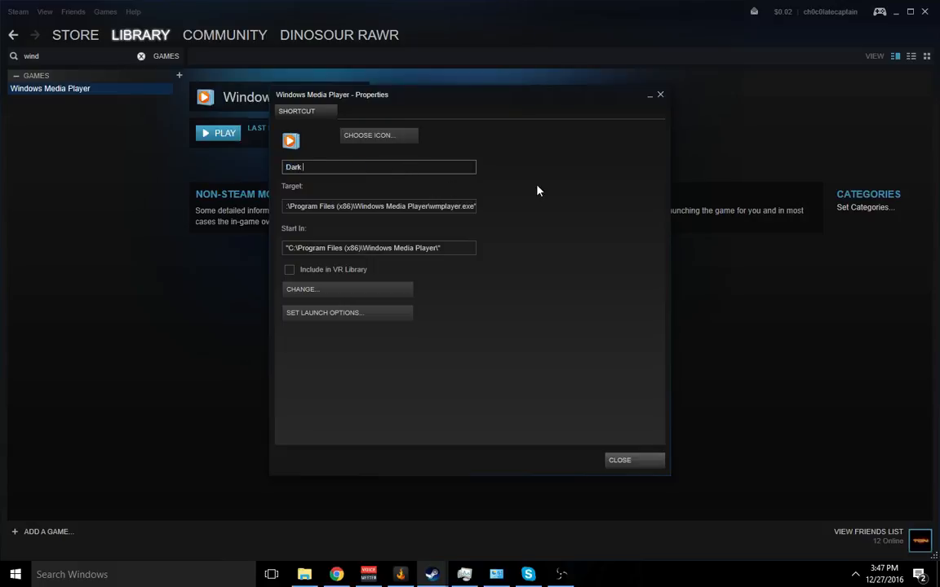
pyautogui.write('FAN')
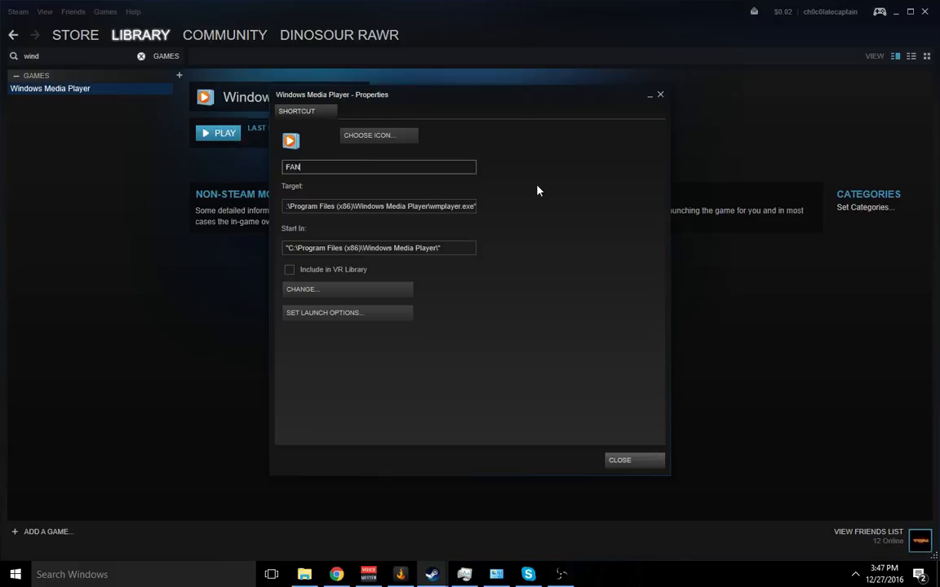
pyautogui.write('Dank souls 3')
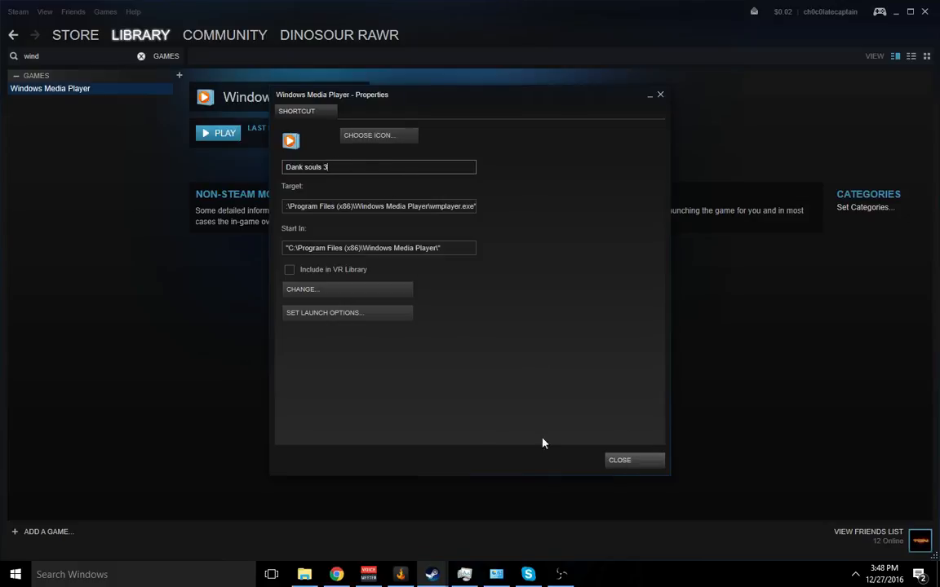
pyautogui.moveTo(342, 289)
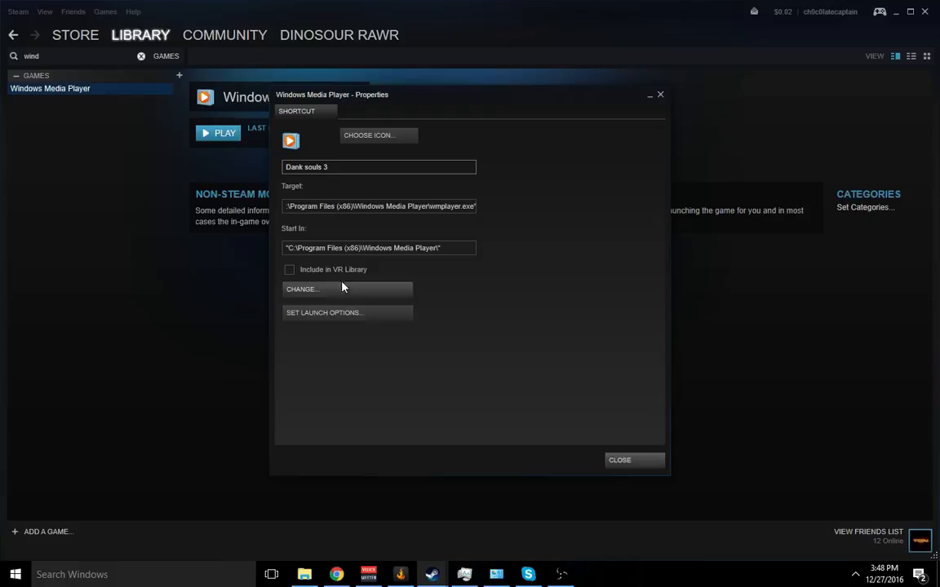
pyautogui.moveTo(648, 110)
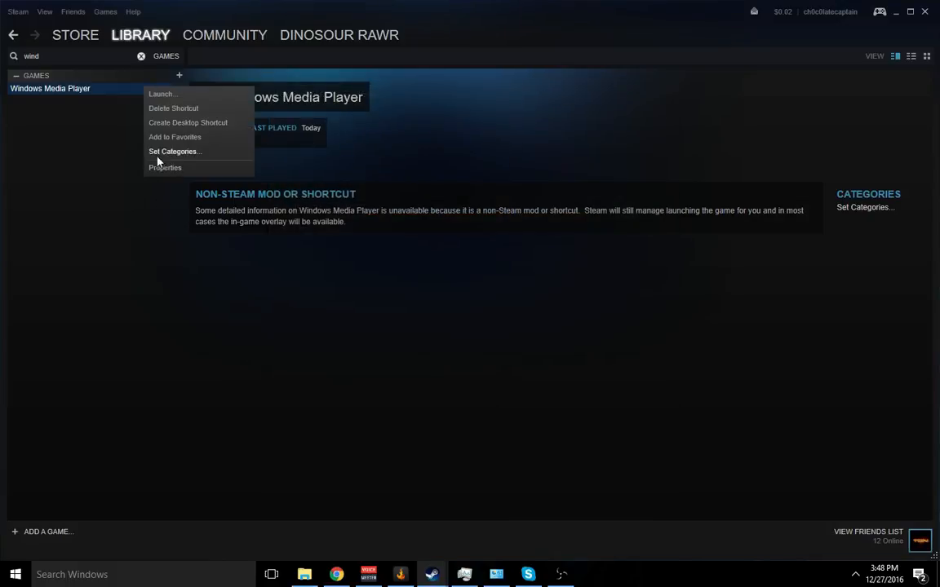
# Step: Reopen the shortcut properties and retype the reverted name as 'Dank souls 3'
pyautogui.click(165, 168)
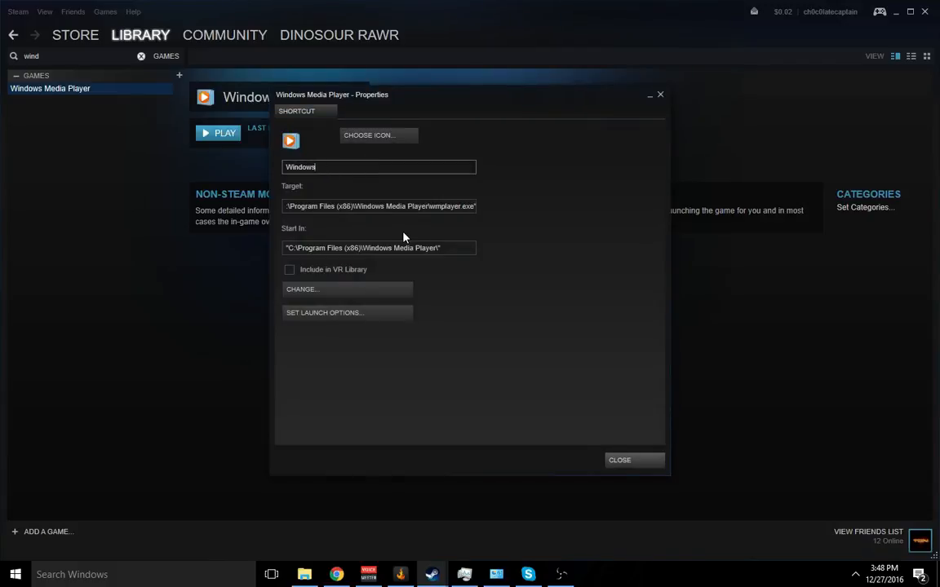
pyautogui.write('Dank souls 3')
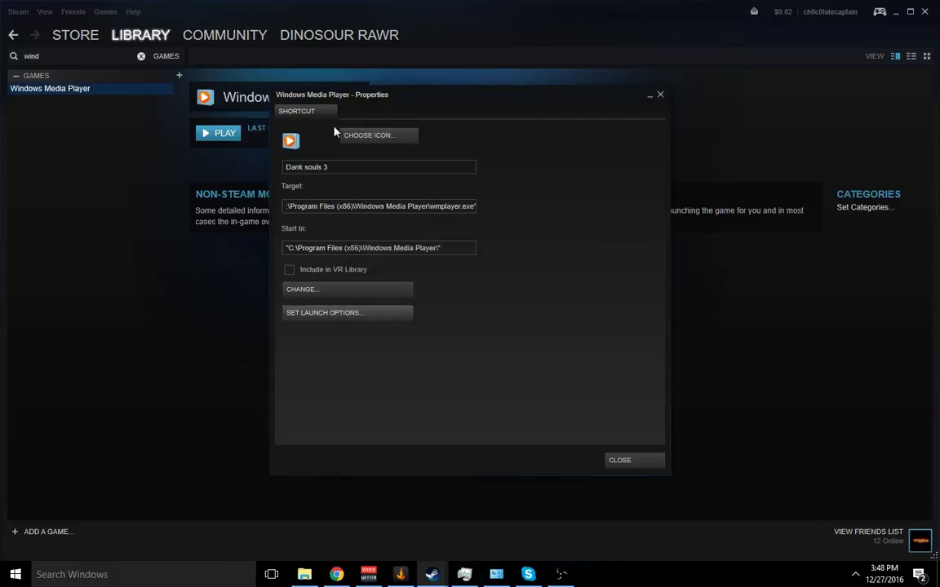
pyautogui.moveTo(660, 359)
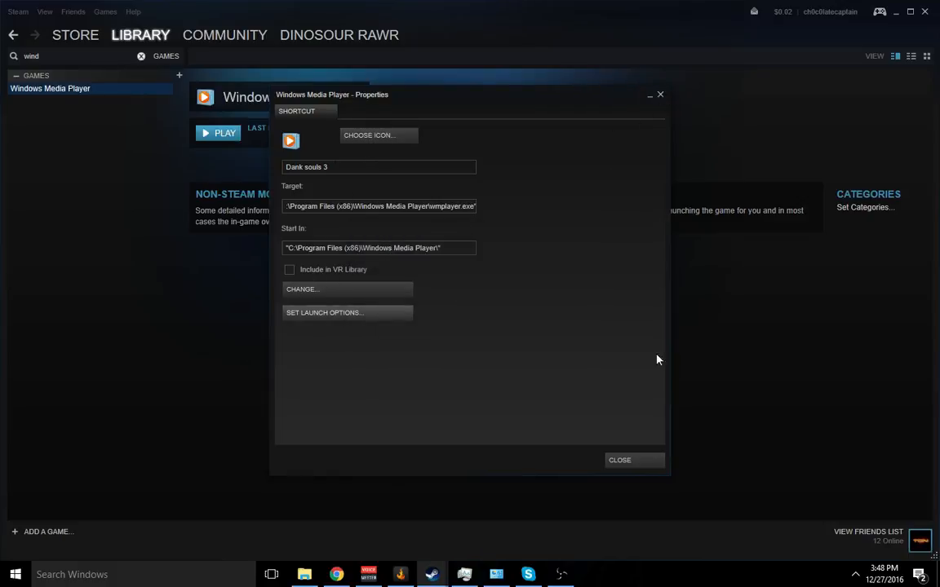
# Step: Close properties, find Dank souls 3 by searching 'da', open its page and show friends
pyautogui.click(619, 460)
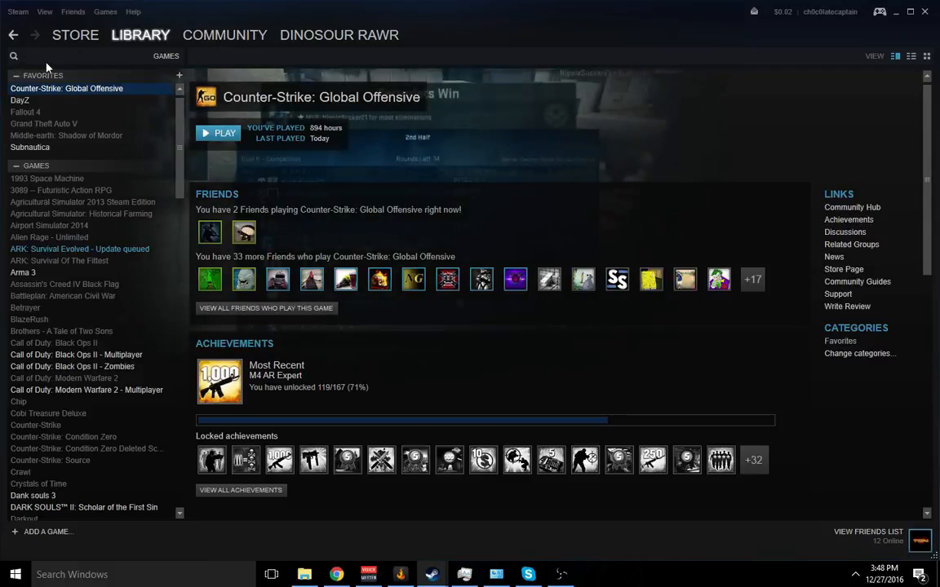
pyautogui.write('da')
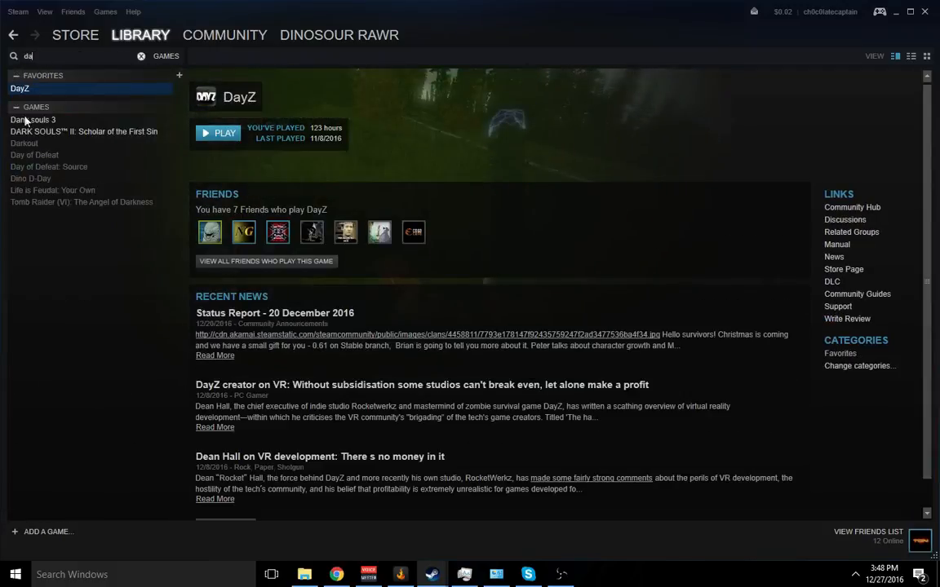
pyautogui.click(32, 120)
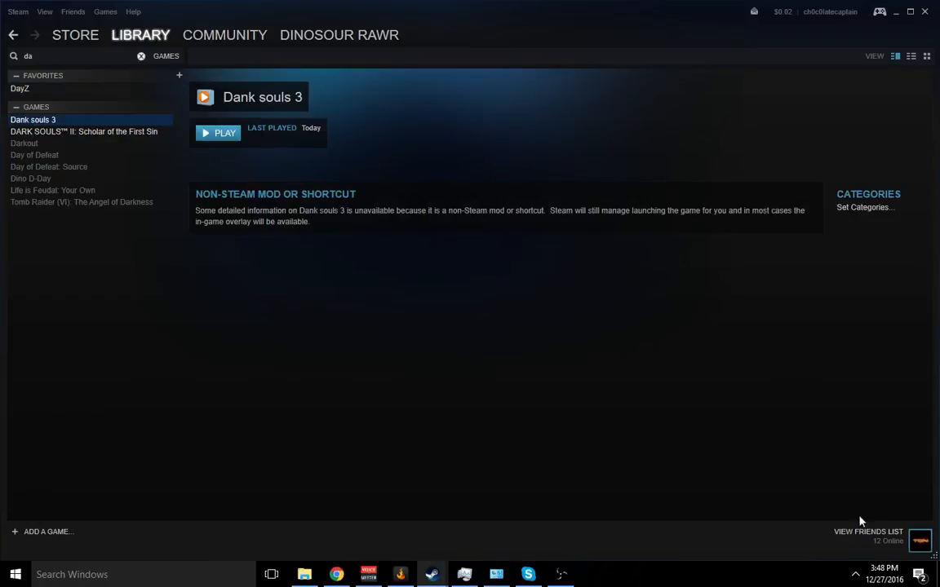
pyautogui.click(868, 531)
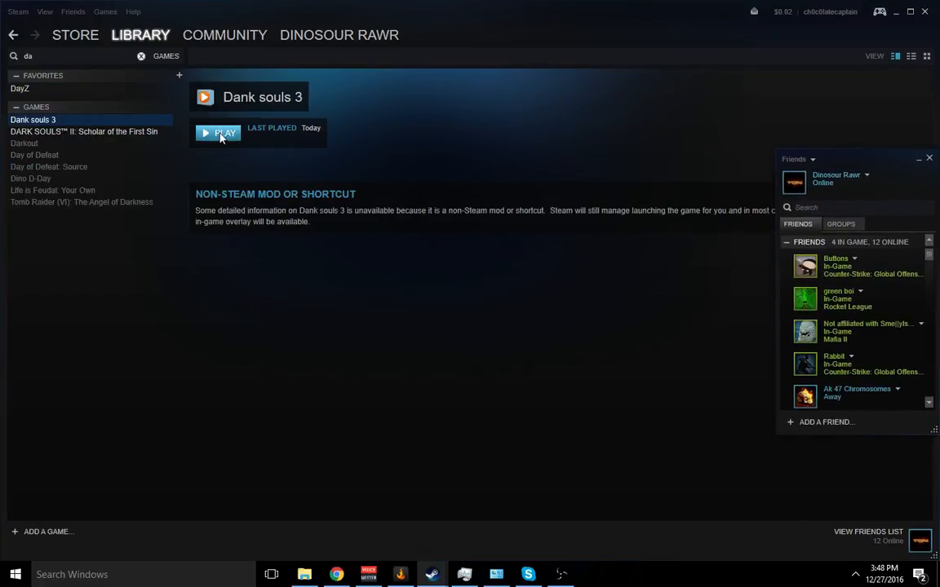
# Step: Launch Dank souls 3, which opens Windows Media Player
pyautogui.click(432, 574)
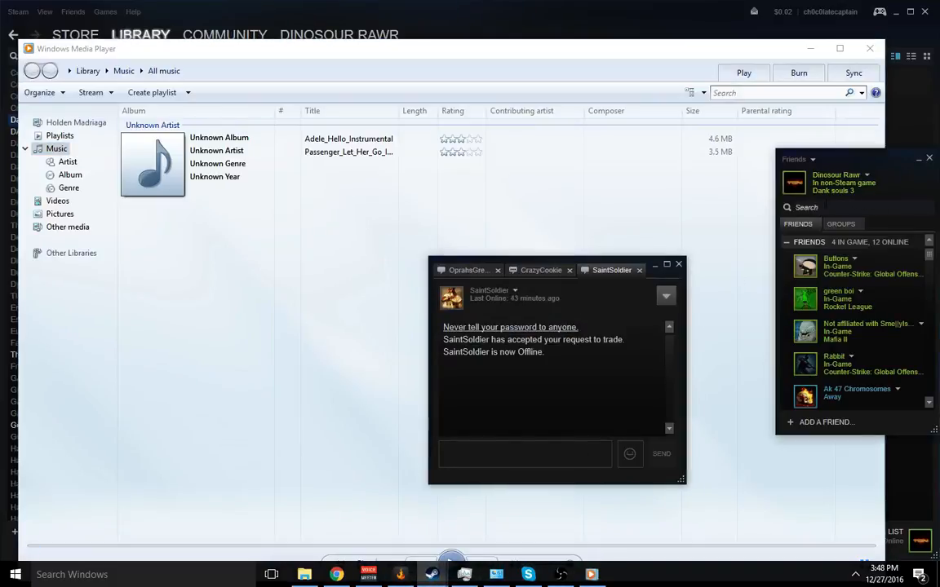
pyautogui.moveTo(816, 182)
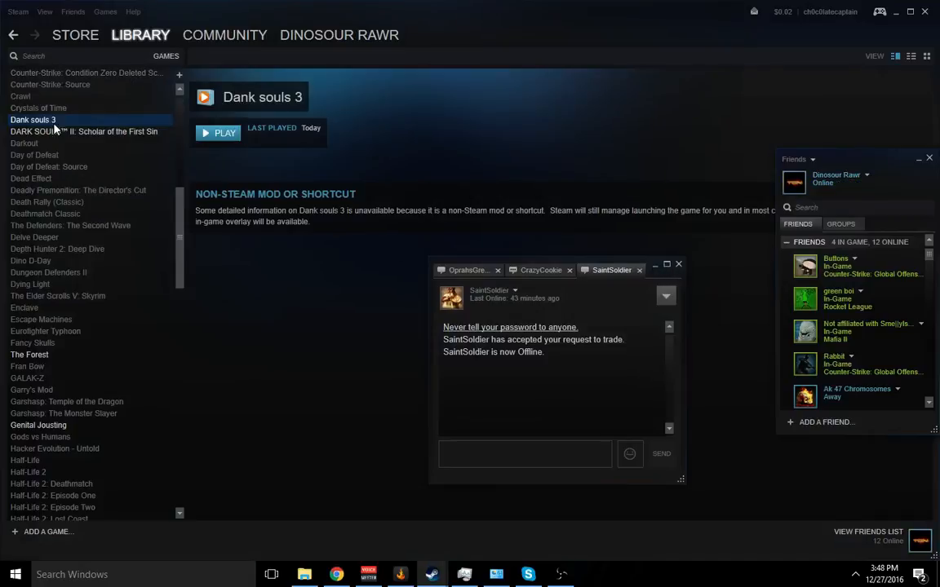
# Step: View the DARK SOULS II: Scholar of the First Sin page, then return to Dank souls 3
pyautogui.click(83, 131)
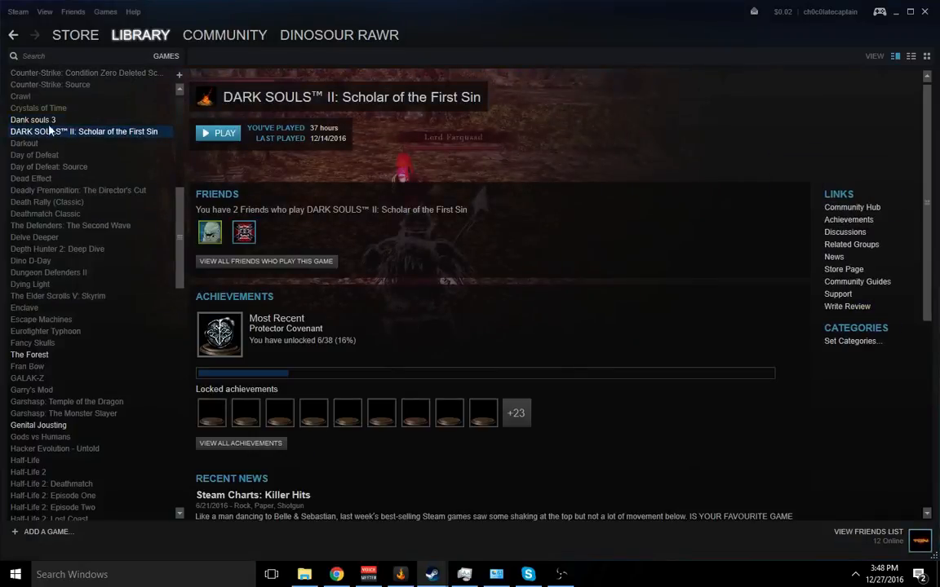
pyautogui.click(33, 120)
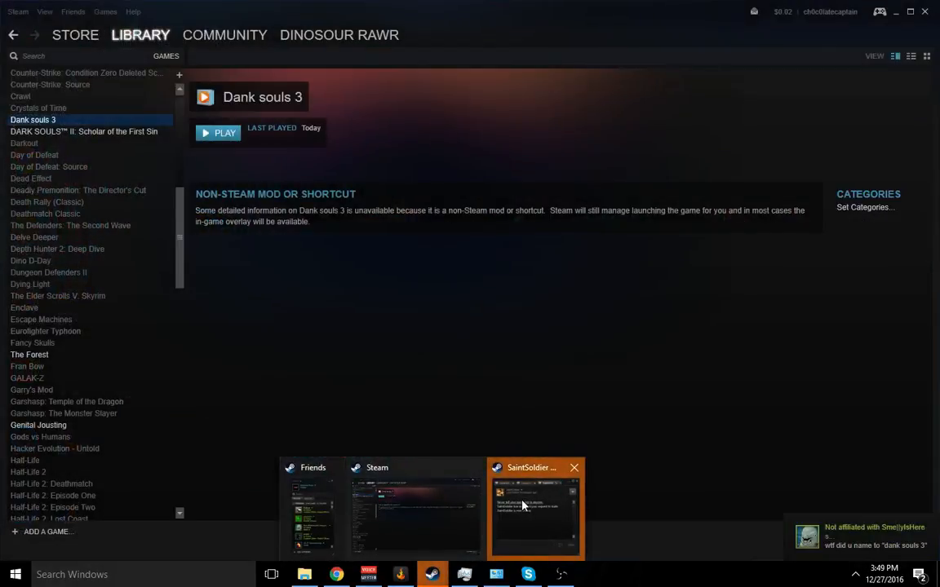
pyautogui.click(534, 508)
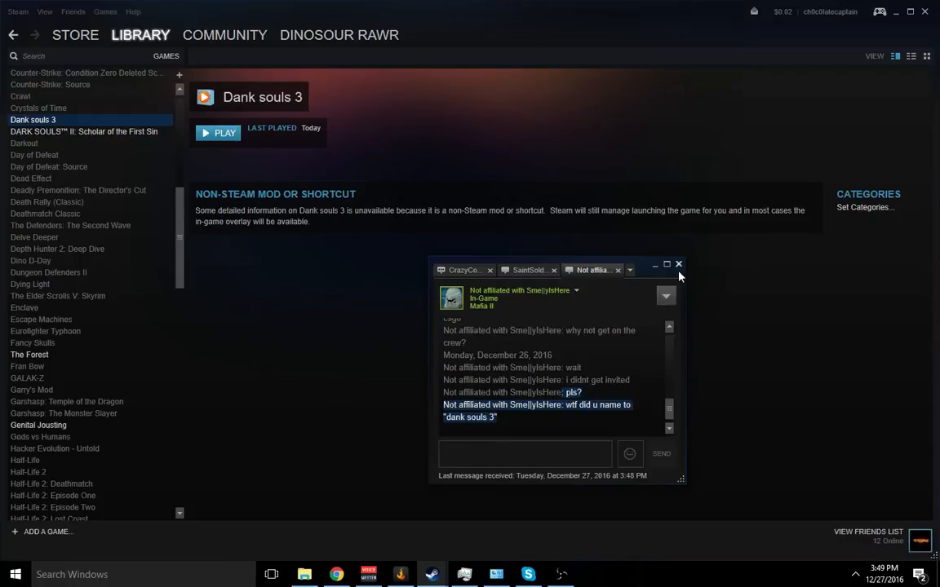
pyautogui.click(678, 265)
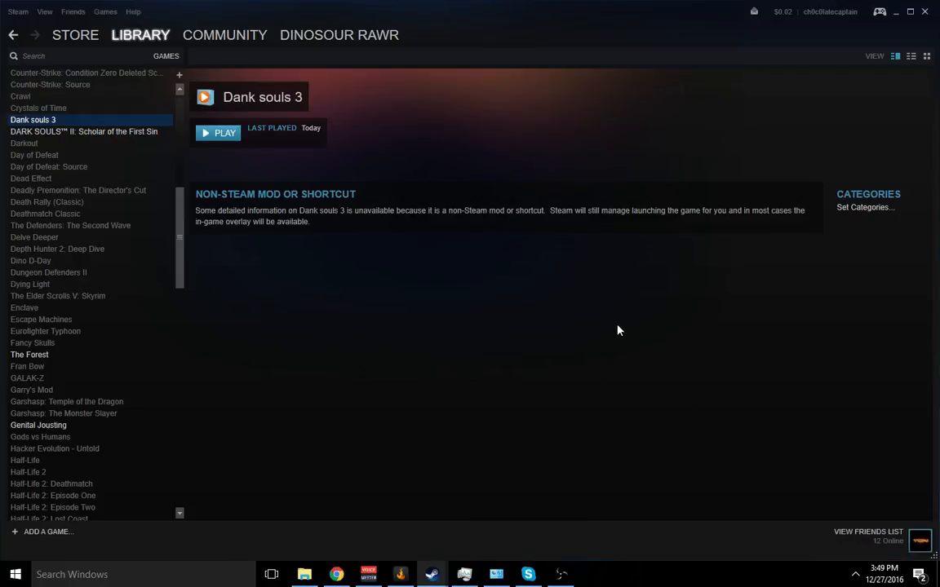
pyautogui.moveTo(577, 328)
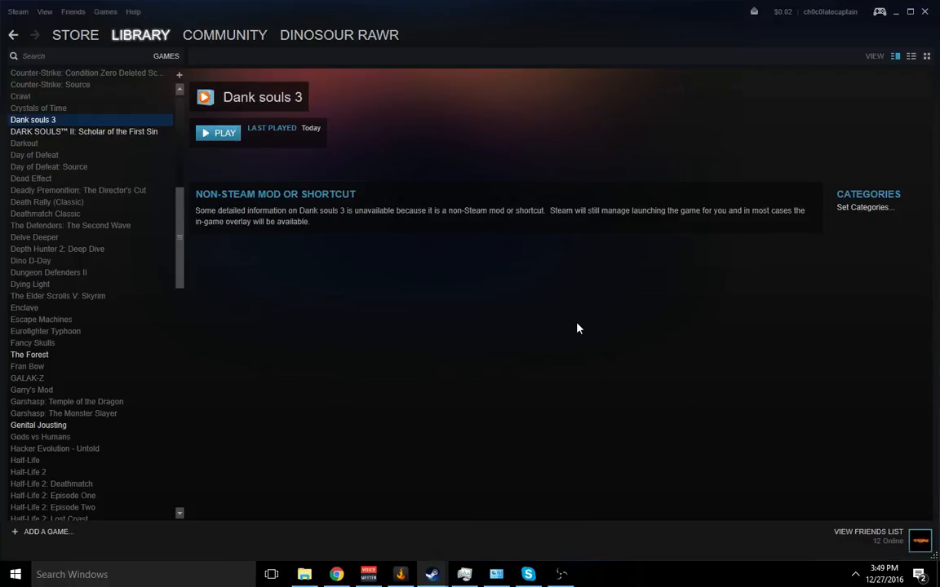